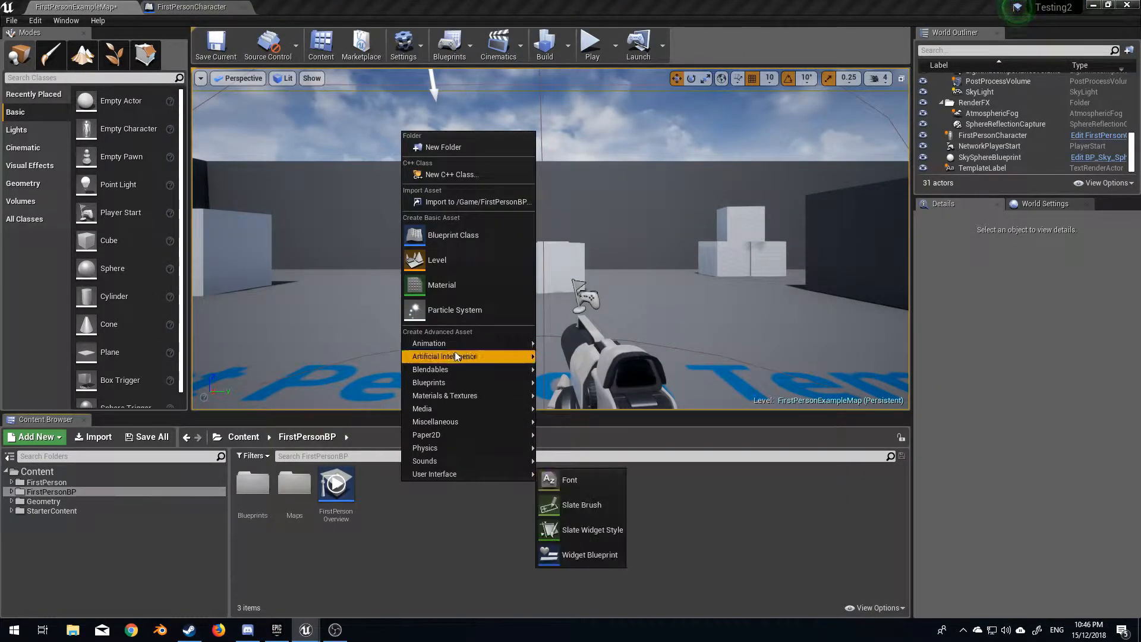
Create a new Widget Blueprint asset in the FirstPersonBP folder and name it
{"action": "left_click", "coordinate": [589, 555]}
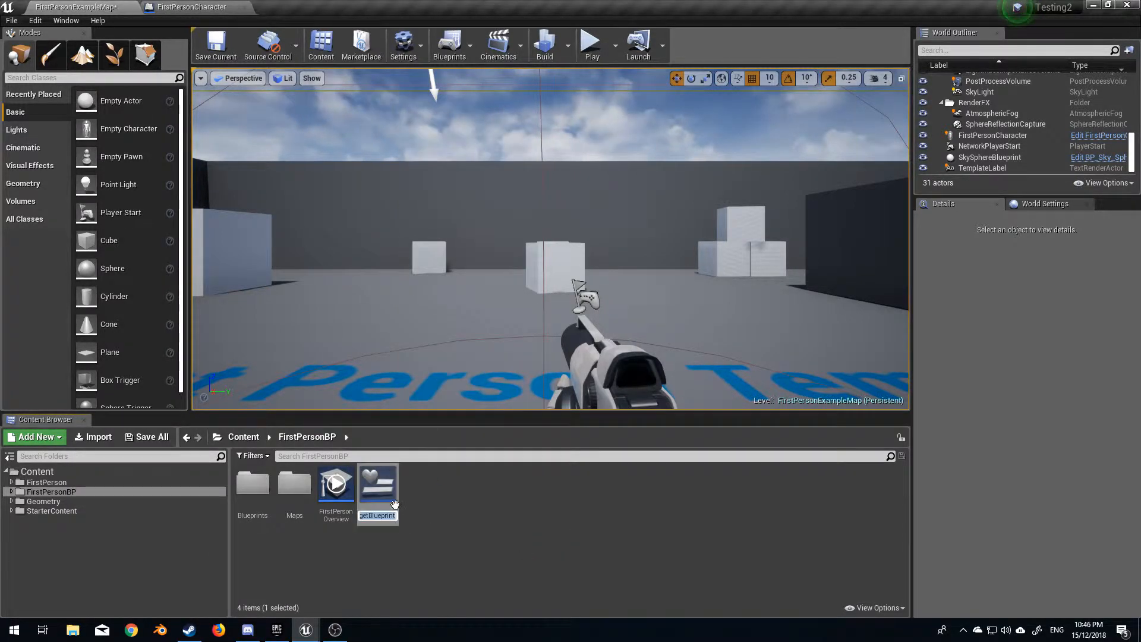
{"action": "type", "text": "Gun"}
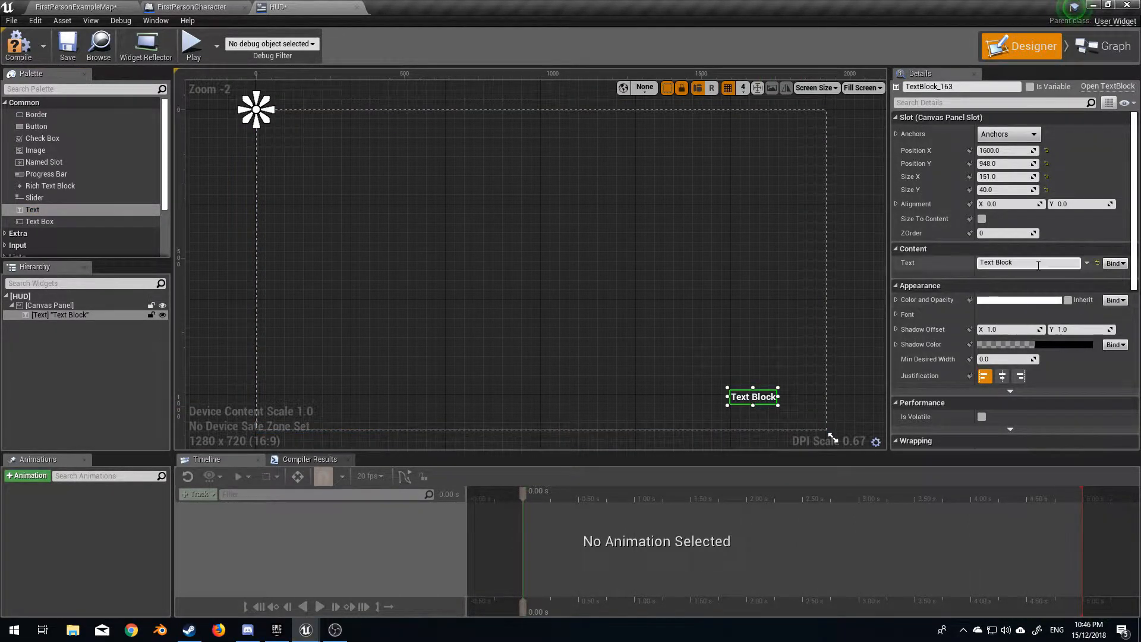
Create a binding for the HUD text block's content
{"action": "left_click", "coordinate": [1103, 47]}
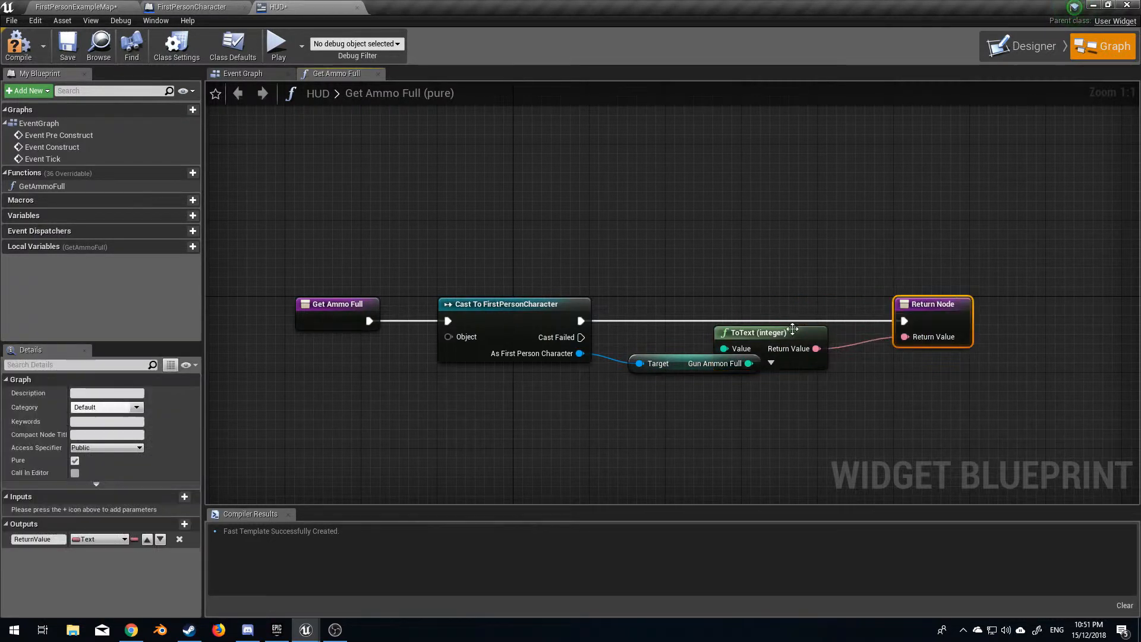
Build GetAmmoFull returning FirstPersonCharacter's Gun Ammon Full as text
{"action": "left_click", "coordinate": [1034, 47]}
{"action": "type", "text": "get ammo"}
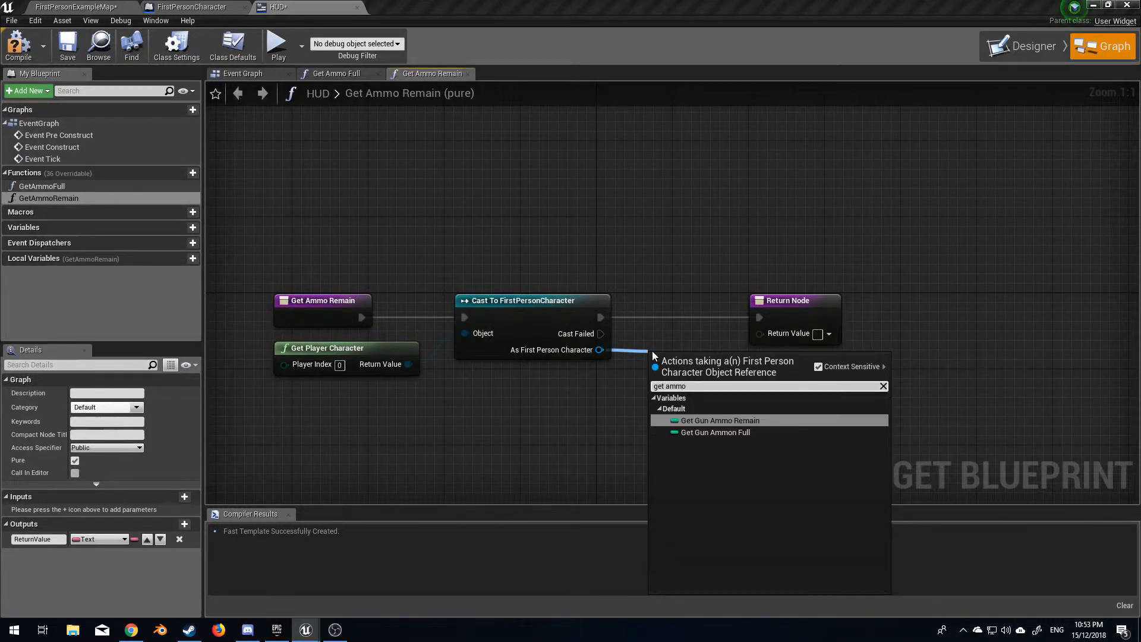
Read the FirstPersonCharacter's Gun Ammo Remain value in GetAmmoRemain
{"action": "left_click", "coordinate": [277, 43]}
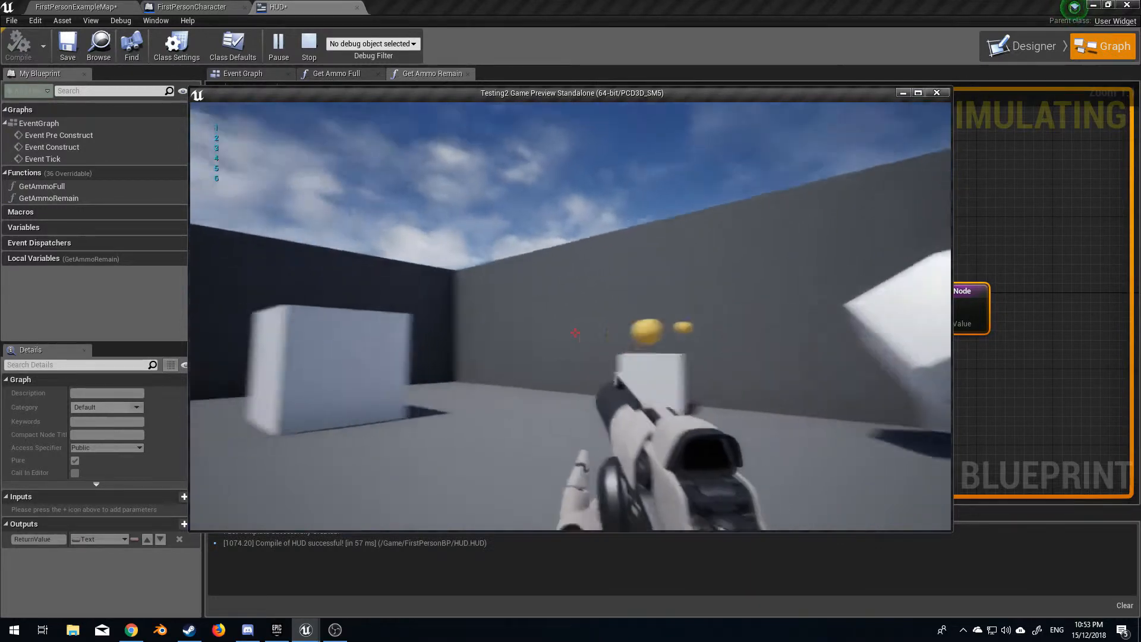